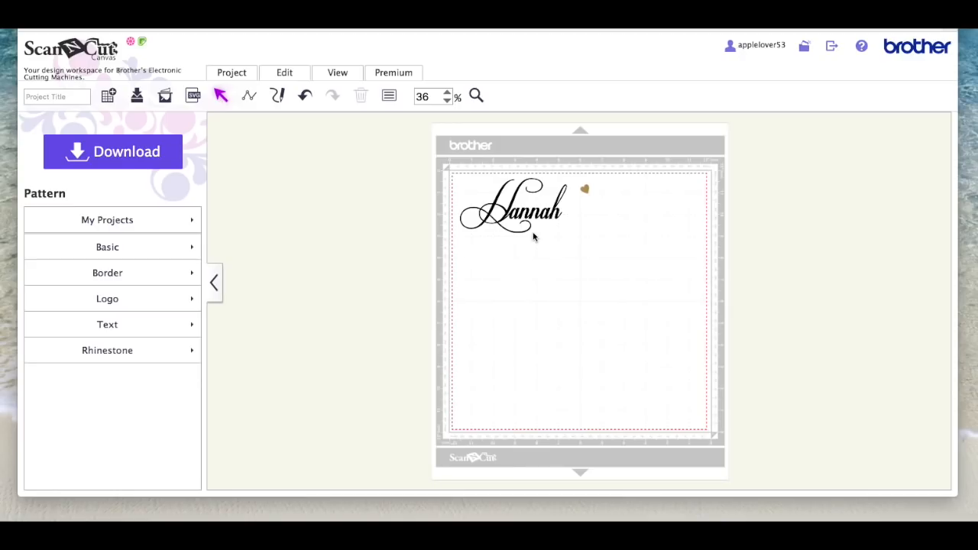
mouse_move(516, 186)
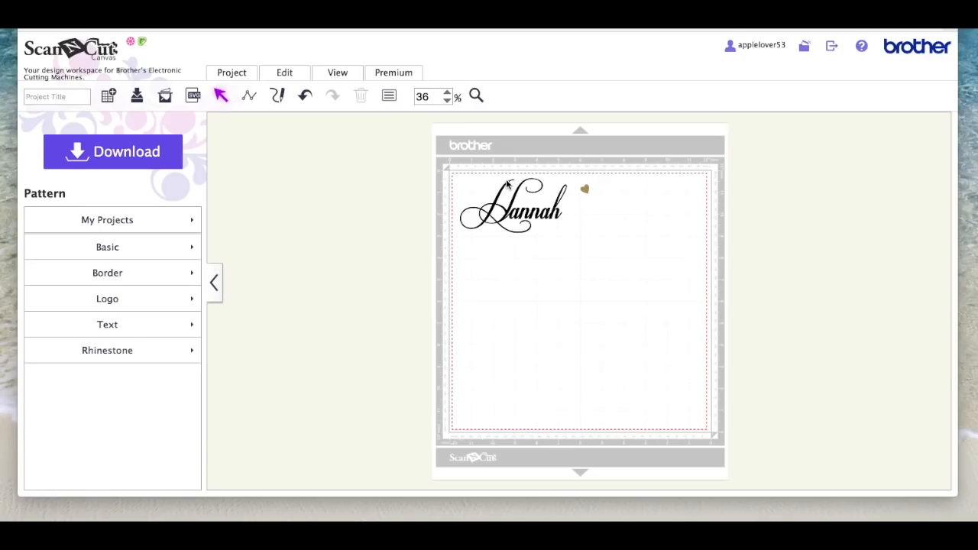
mouse_move(510, 190)
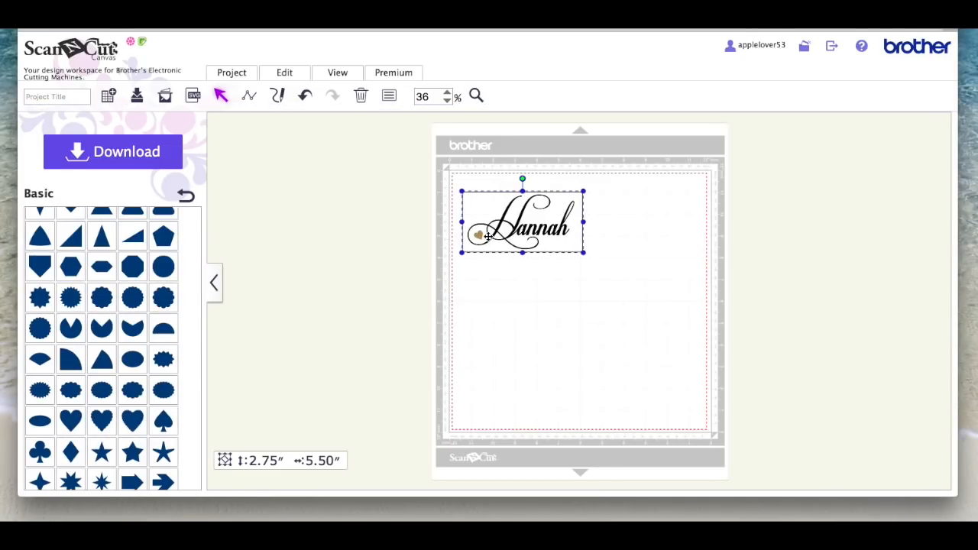
Step: Resize the Hannah script lettering to about 4.88 by 2.49 inches and confirm its size readout
drag(584, 252, 639, 254)
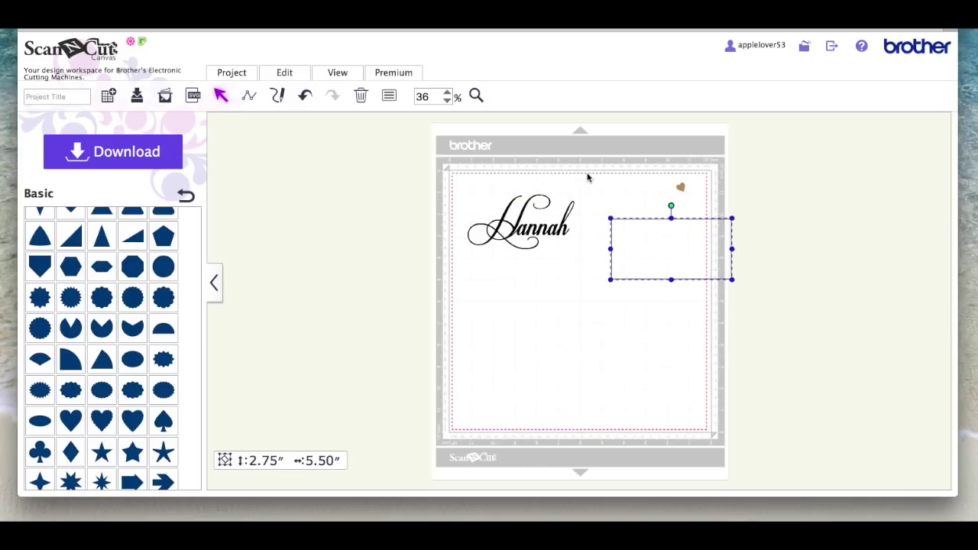
mouse_move(666, 252)
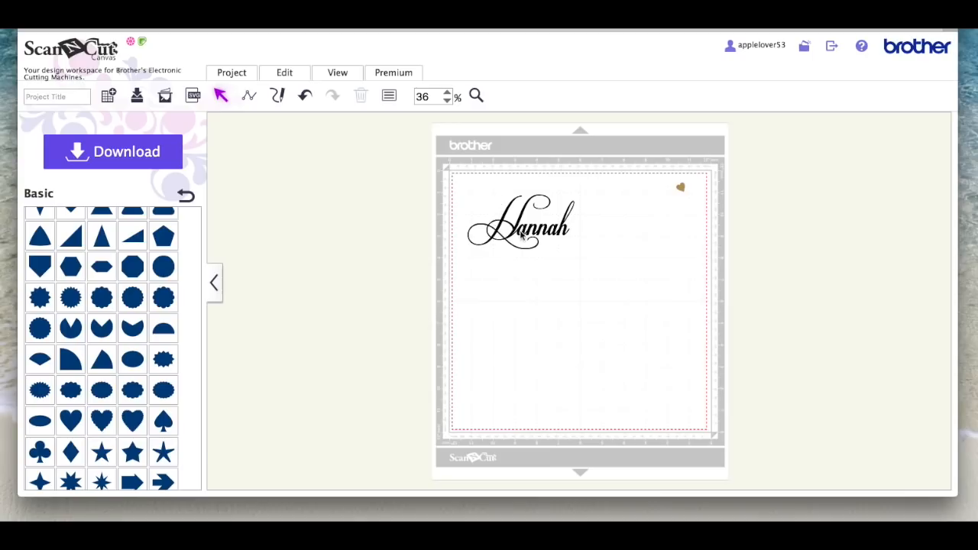
click(523, 232)
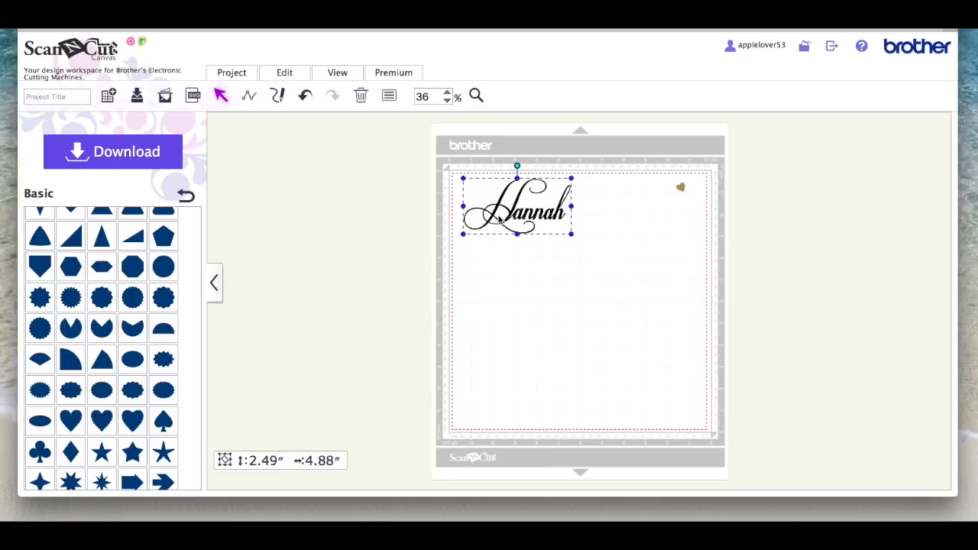